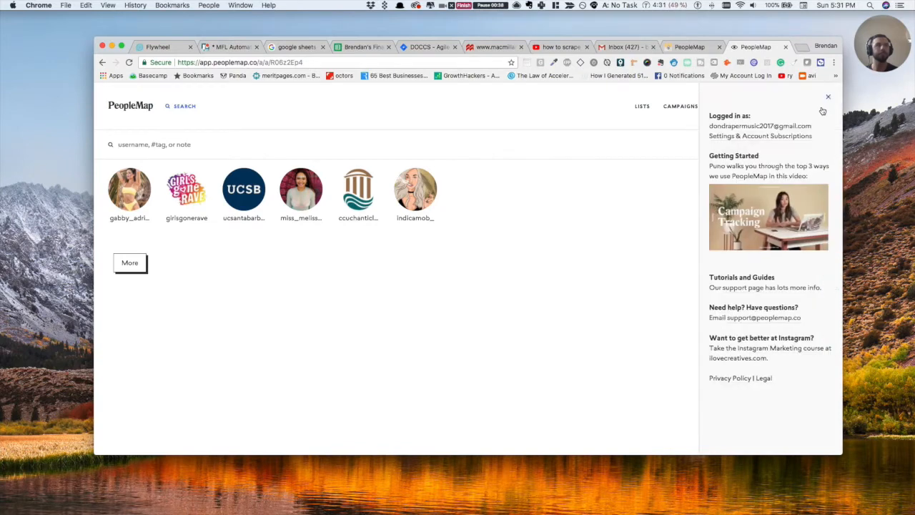
- Close the help panel and search Instagram for 'hvstleco' to list its matching accounts
{"action": "left_click", "coordinate": [827, 97]}
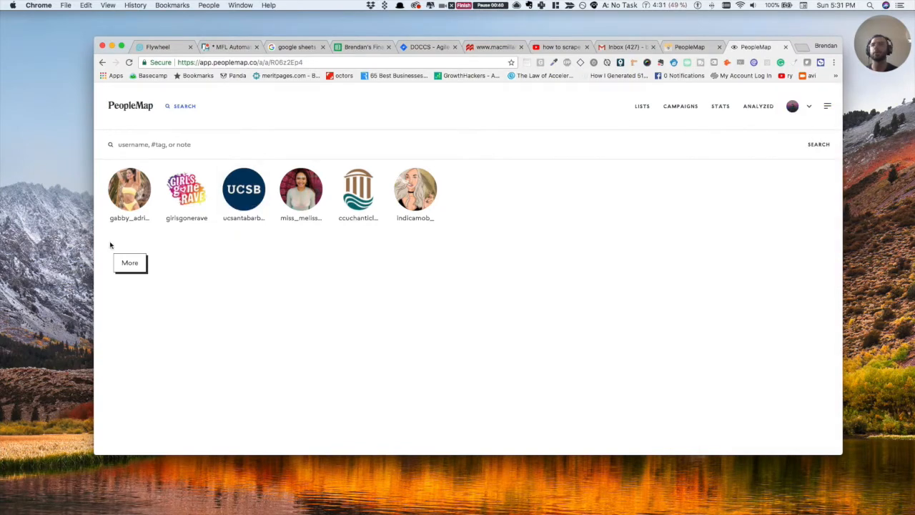
{"action": "left_click", "coordinate": [154, 143]}
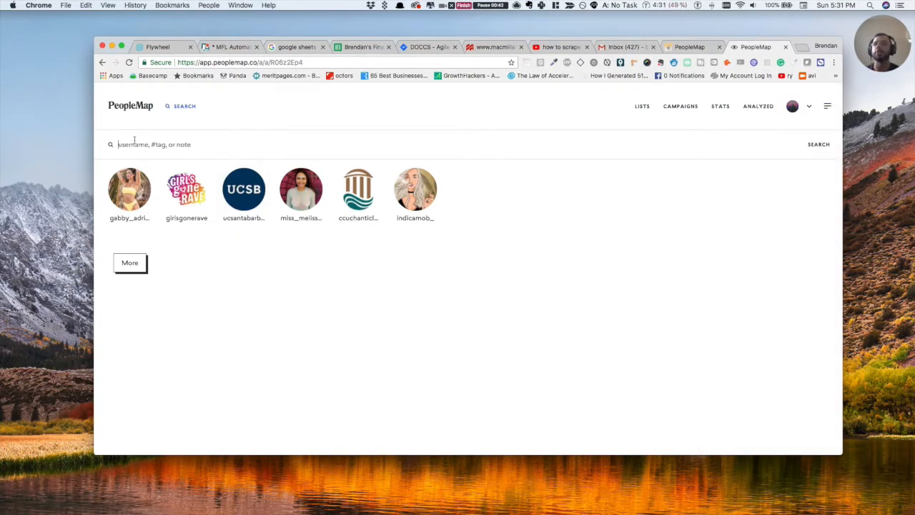
{"action": "type", "text": "hvstlq"}
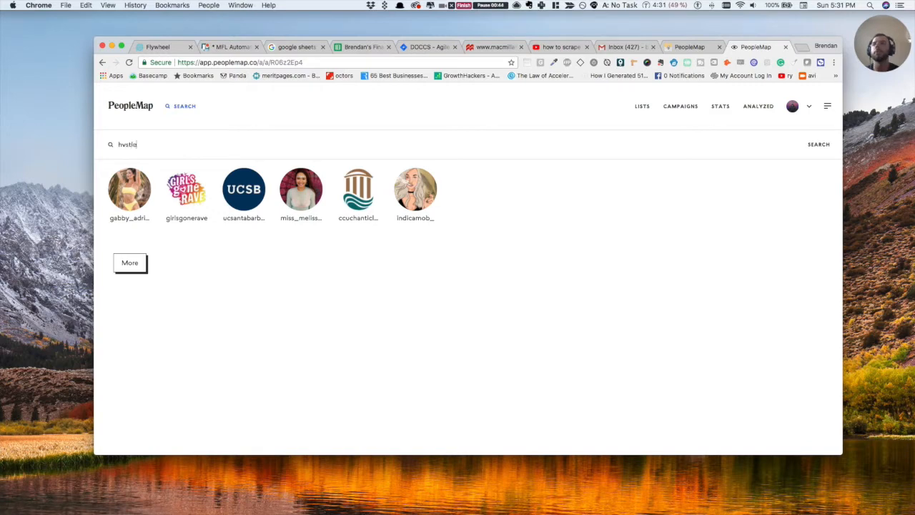
{"action": "left_click", "coordinate": [818, 143]}
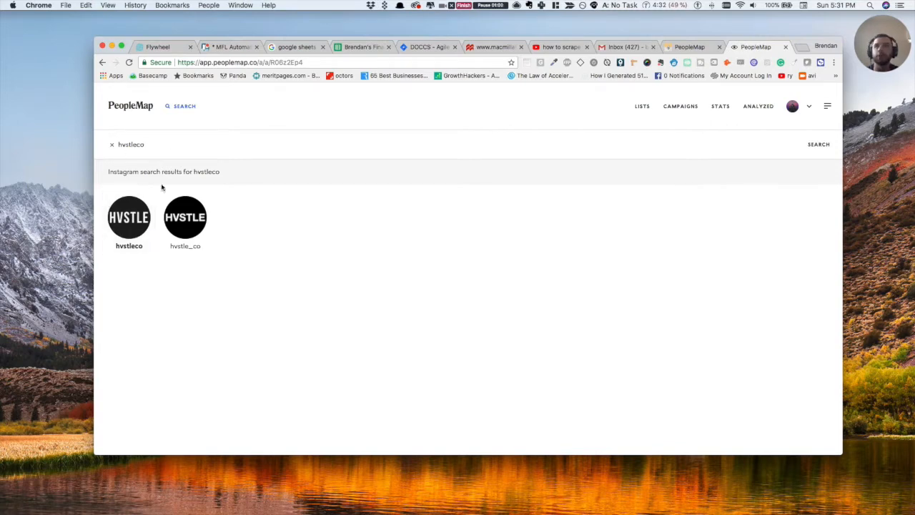
- Analyze hvstleco's engaged followers, add the account to a people list, and close its profile
{"action": "left_click", "coordinate": [132, 143]}
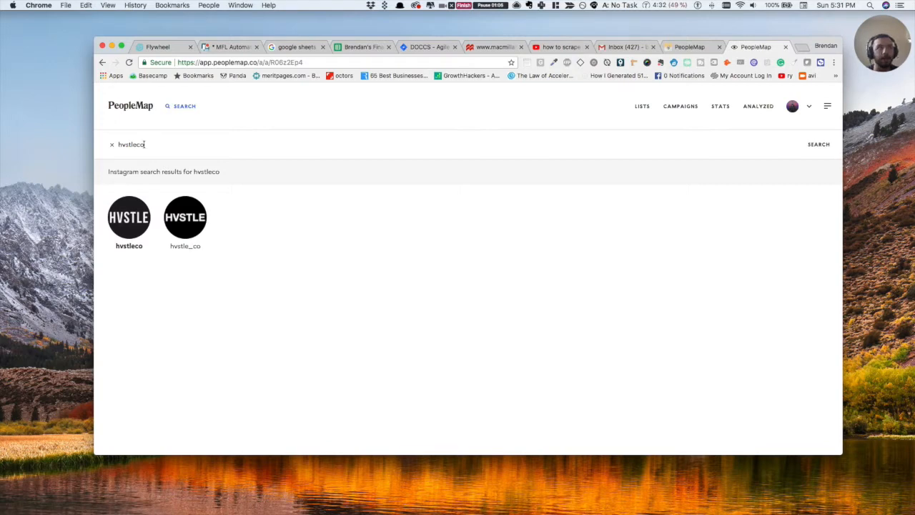
{"action": "left_click", "coordinate": [129, 217]}
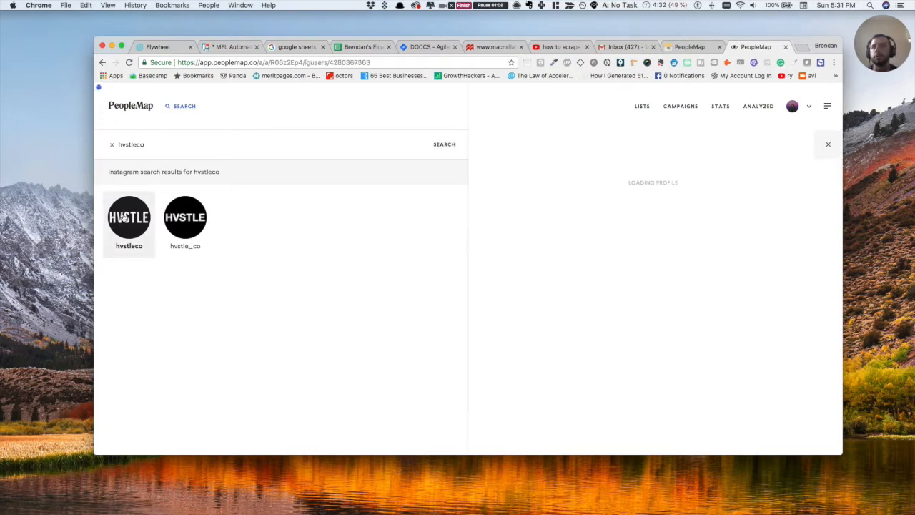
{"action": "left_click", "coordinate": [129, 217]}
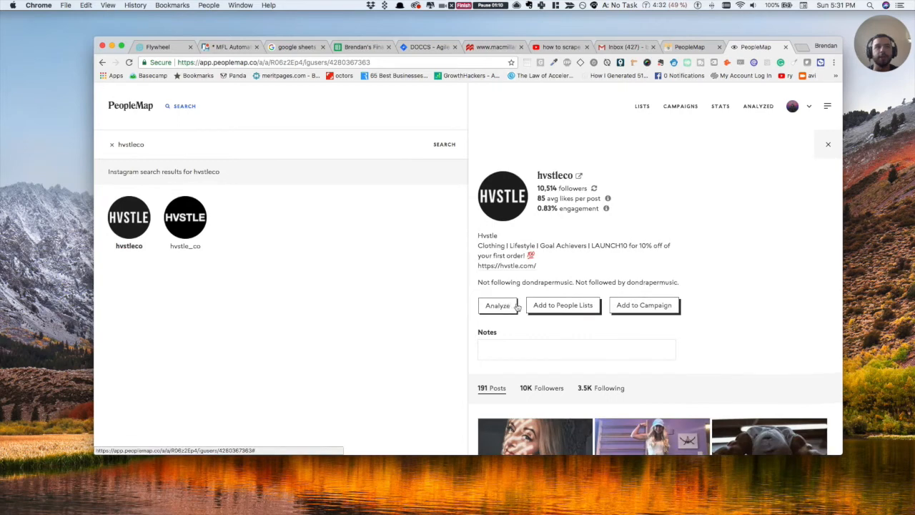
{"action": "scroll", "scroll_direction": "down", "scroll_amount": 3}
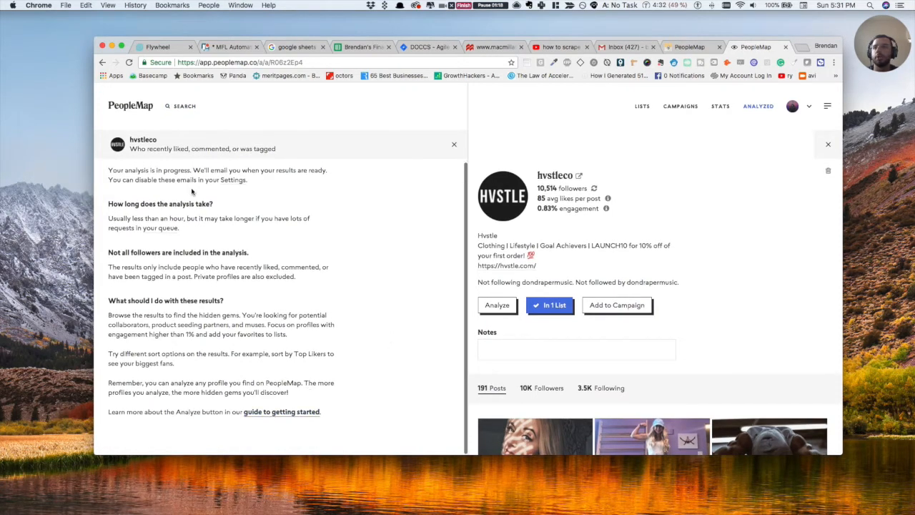
{"action": "left_click", "coordinate": [497, 304]}
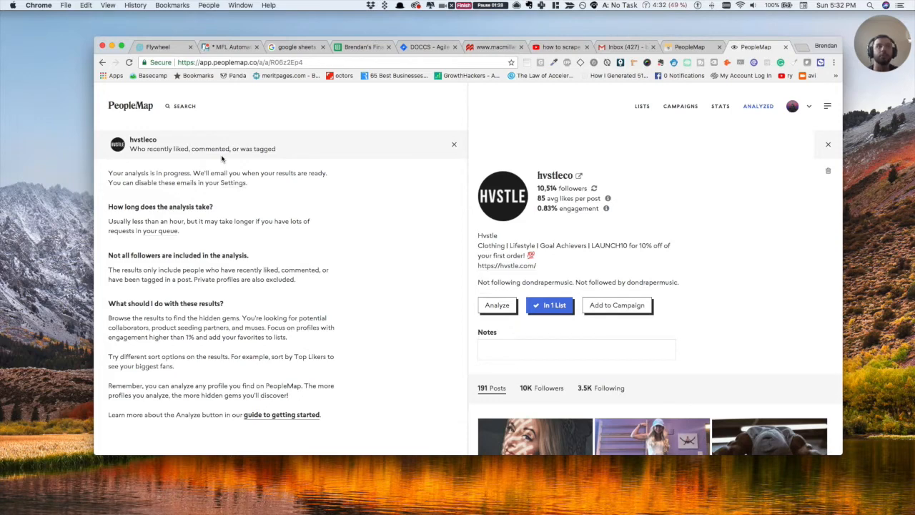
{"action": "mouse_move", "coordinate": [521, 269]}
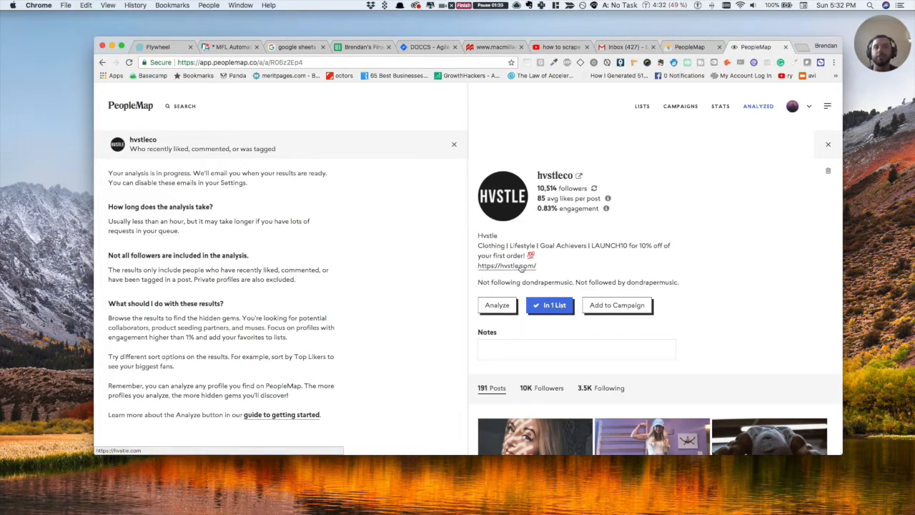
{"action": "scroll", "scroll_direction": "down", "scroll_amount": 3}
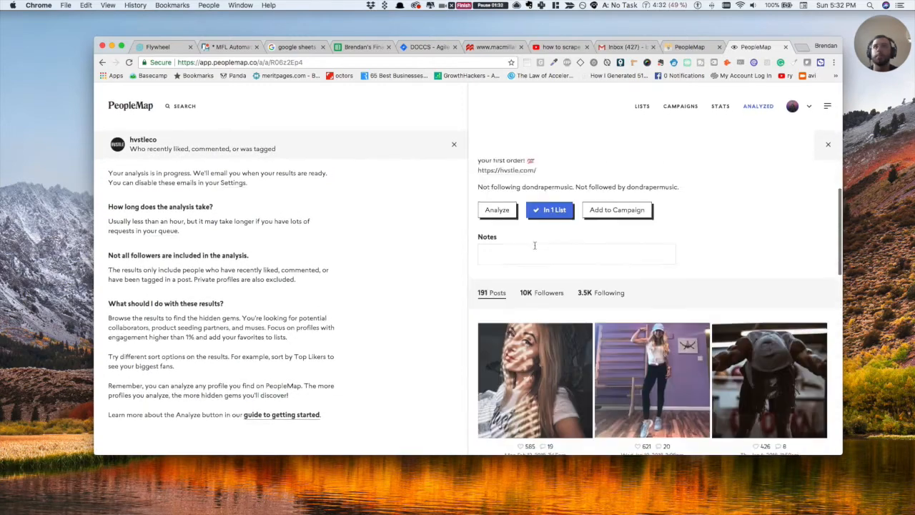
{"action": "left_click", "coordinate": [828, 143]}
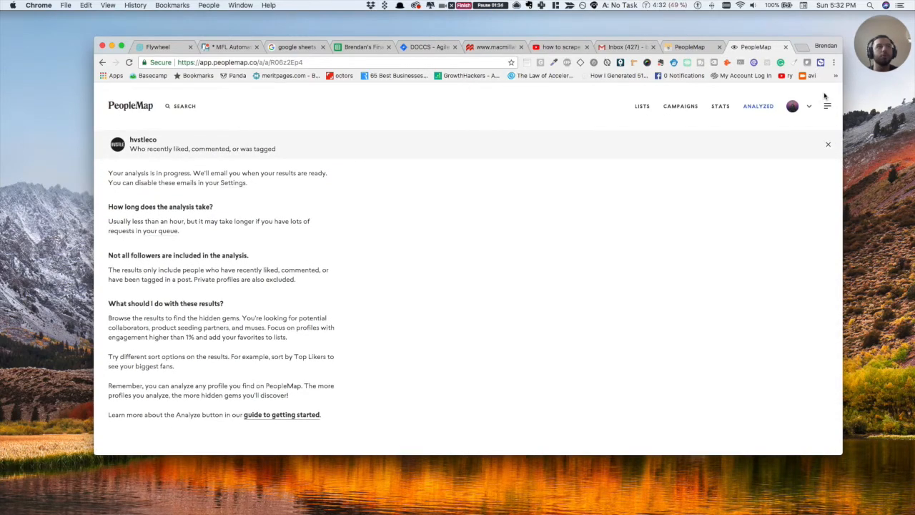
{"action": "mouse_move", "coordinate": [722, 127]}
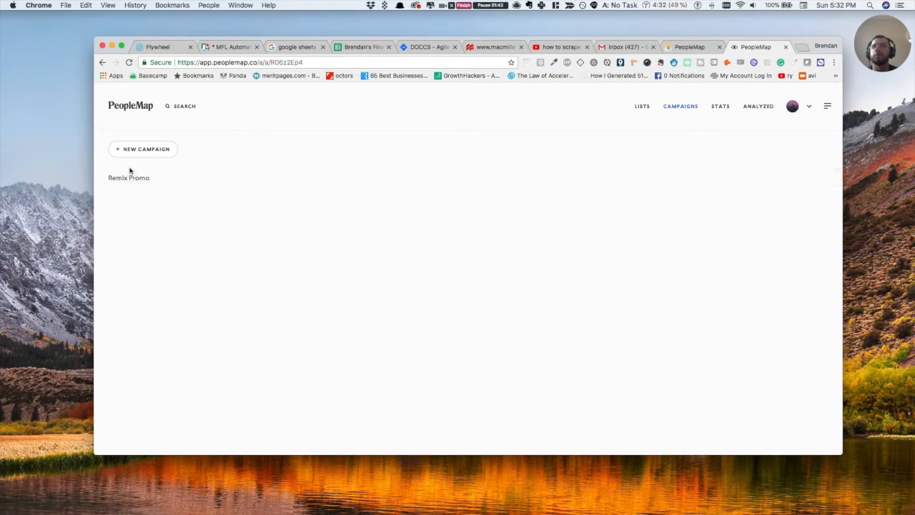
- Review Remix Promo's reach, likes and engagement results, then return to the saved people lists
{"action": "left_click", "coordinate": [128, 177]}
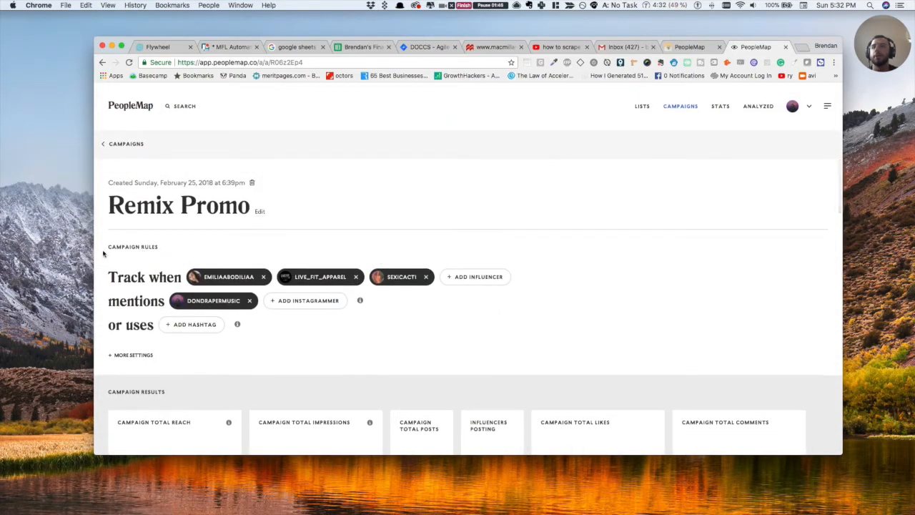
{"action": "mouse_move", "coordinate": [474, 277]}
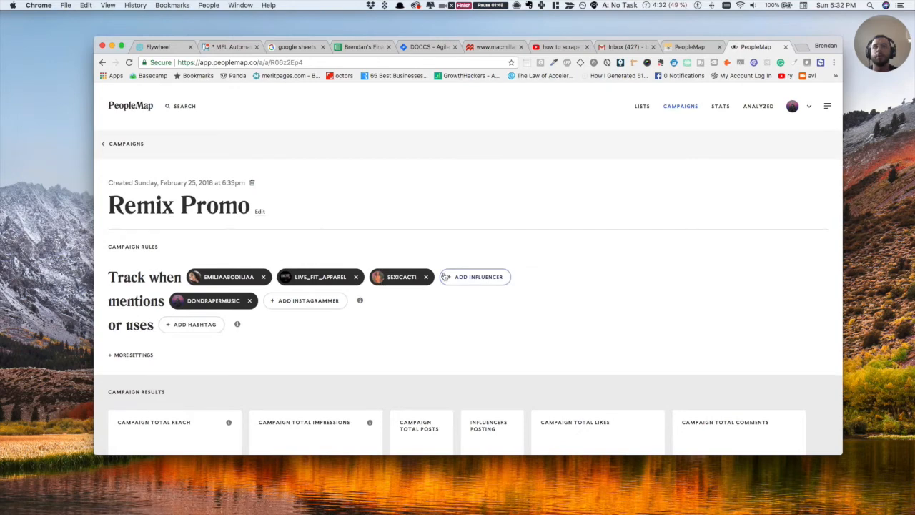
{"action": "scroll", "scroll_direction": "down", "scroll_amount": 3}
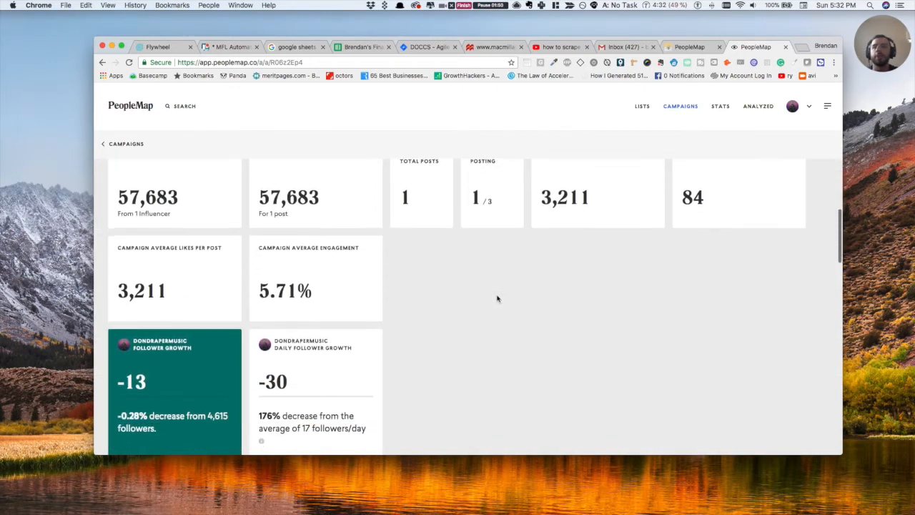
{"action": "scroll", "scroll_direction": "down", "scroll_amount": 3}
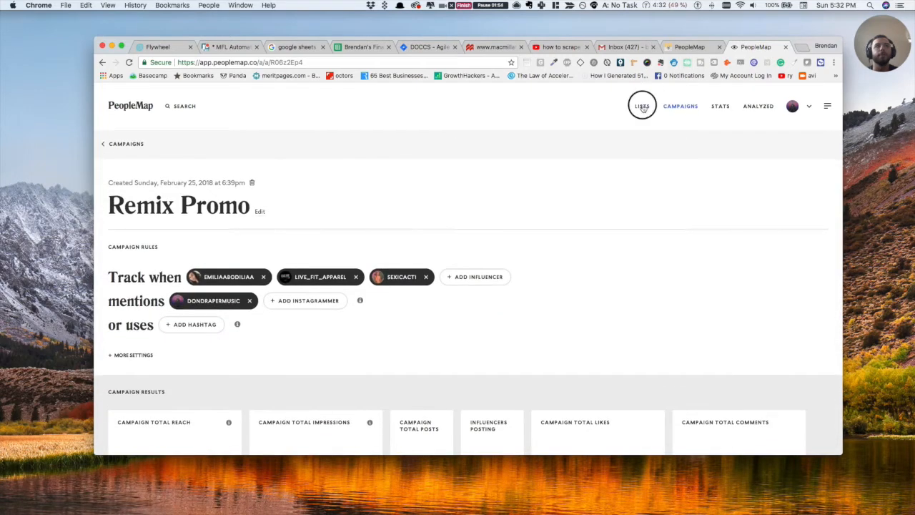
{"action": "left_click", "coordinate": [642, 106]}
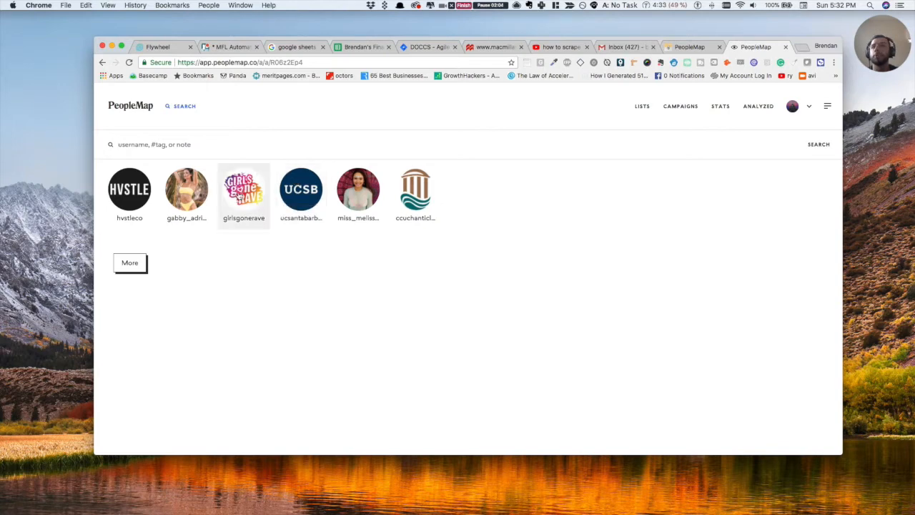
- Analyze girlsgonerave's followers, confirm it shows as in progress, and view follower growth stats
{"action": "left_click", "coordinate": [243, 189]}
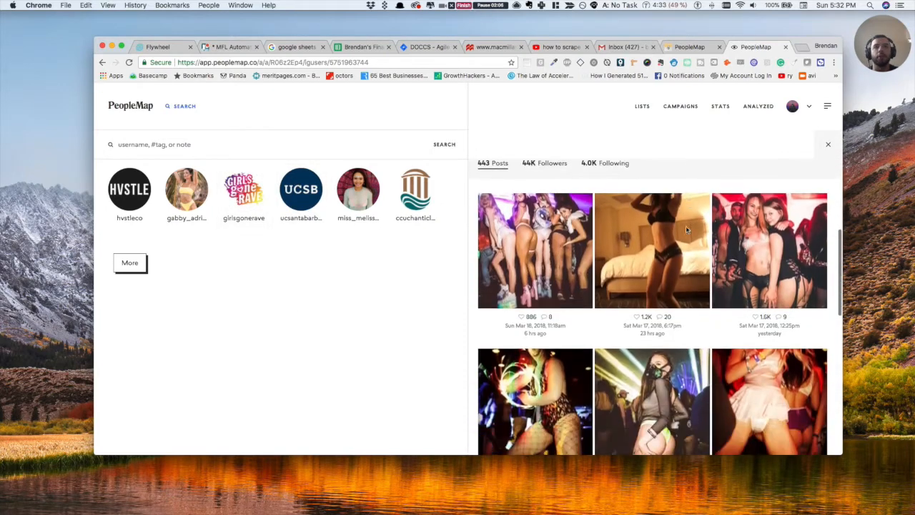
{"action": "left_click", "coordinate": [243, 188]}
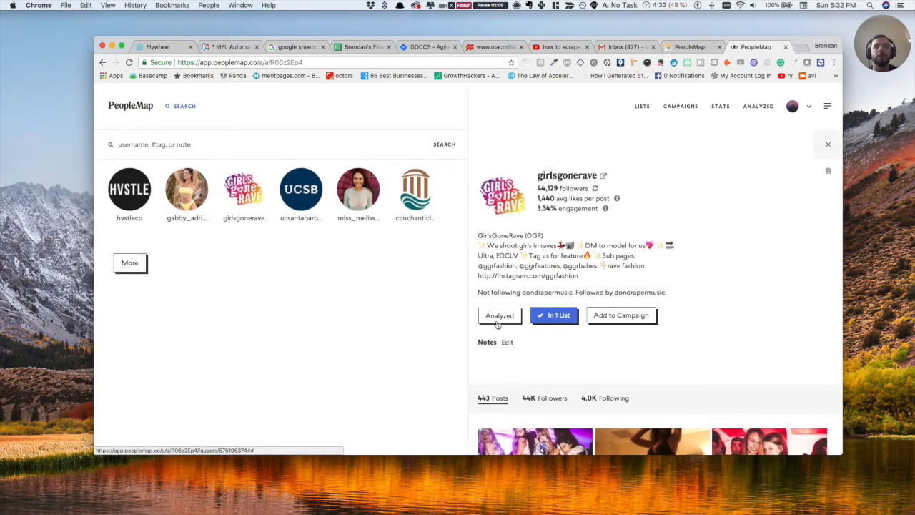
{"action": "left_click", "coordinate": [499, 316]}
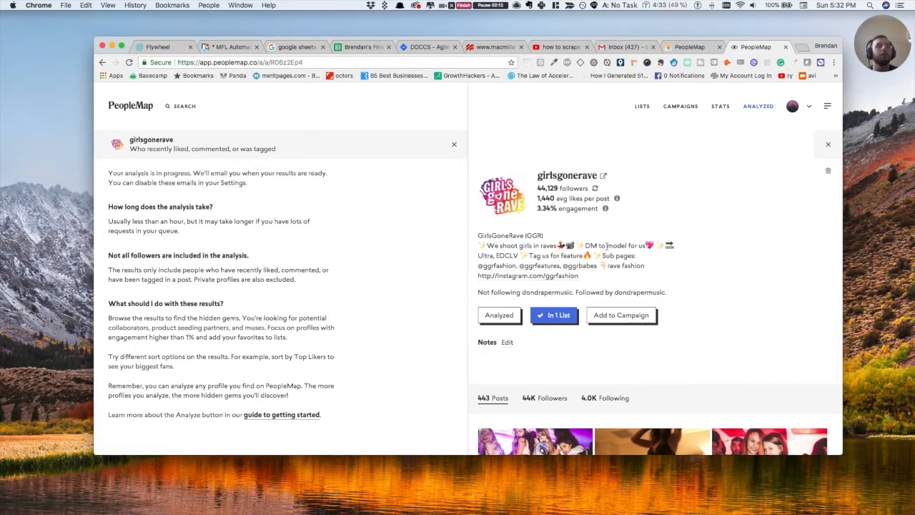
{"action": "scroll", "scroll_direction": "down", "scroll_amount": 3}
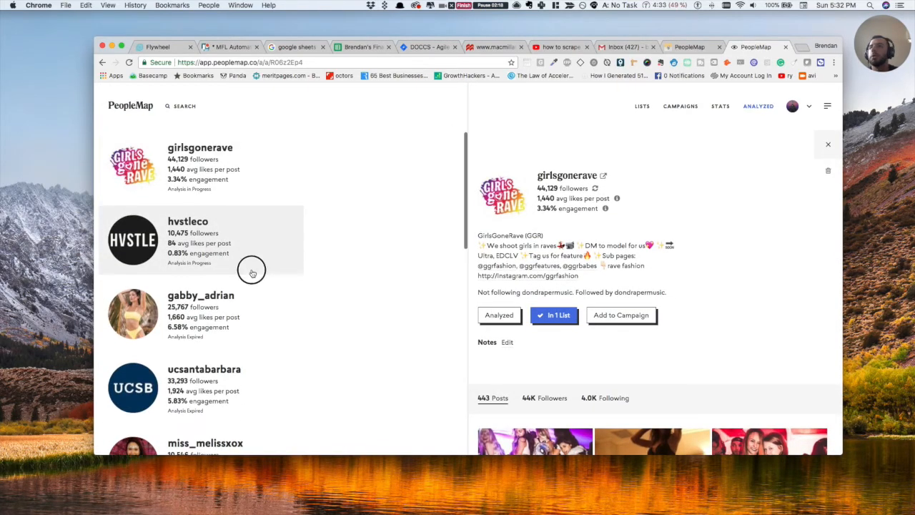
{"action": "left_click", "coordinate": [252, 271]}
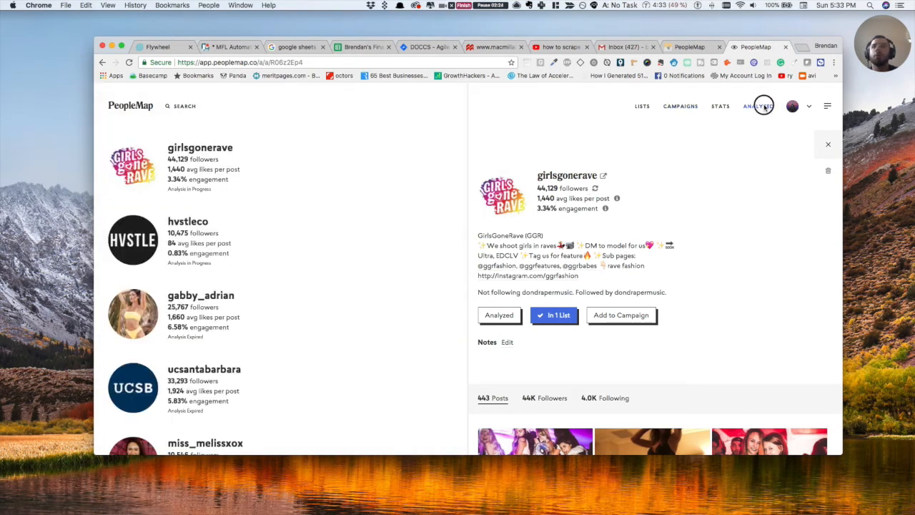
{"action": "left_click", "coordinate": [758, 106]}
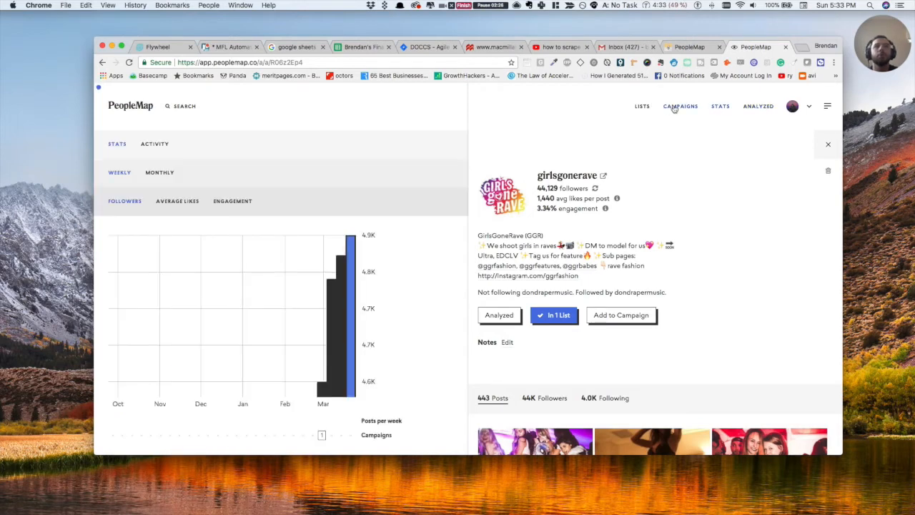
- Scroll through Remix Promo's reach, impressions, likes, engagement and the sexicacti post estimates
{"action": "left_click", "coordinate": [680, 106]}
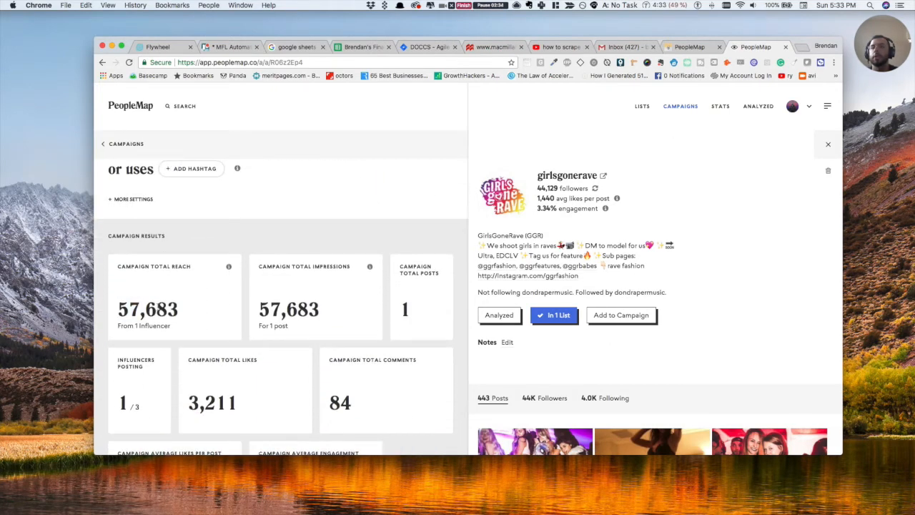
{"action": "scroll", "scroll_direction": "down", "scroll_amount": 3}
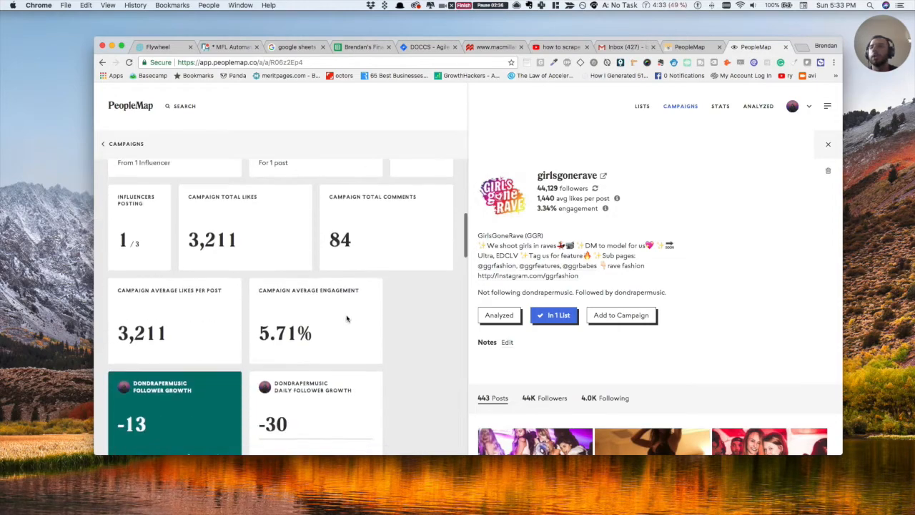
{"action": "scroll", "scroll_direction": "down", "scroll_amount": 3}
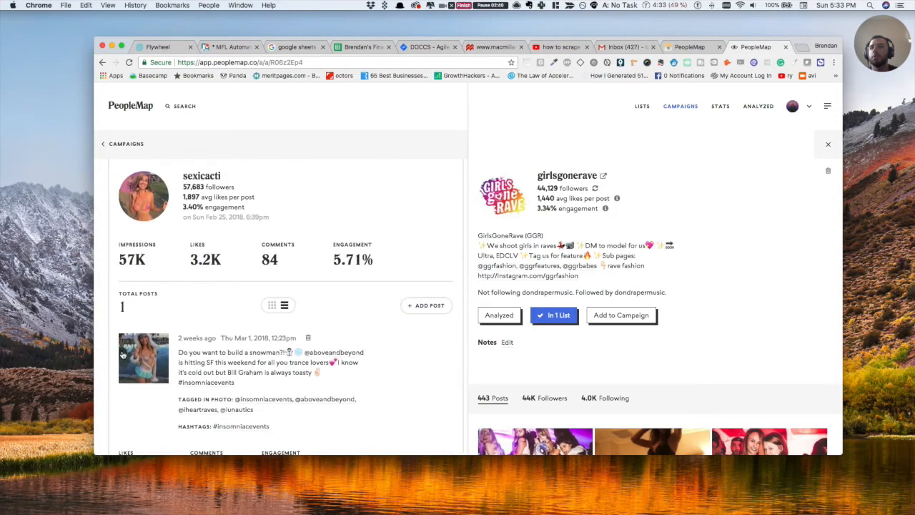
{"action": "scroll", "scroll_direction": "down", "scroll_amount": 3}
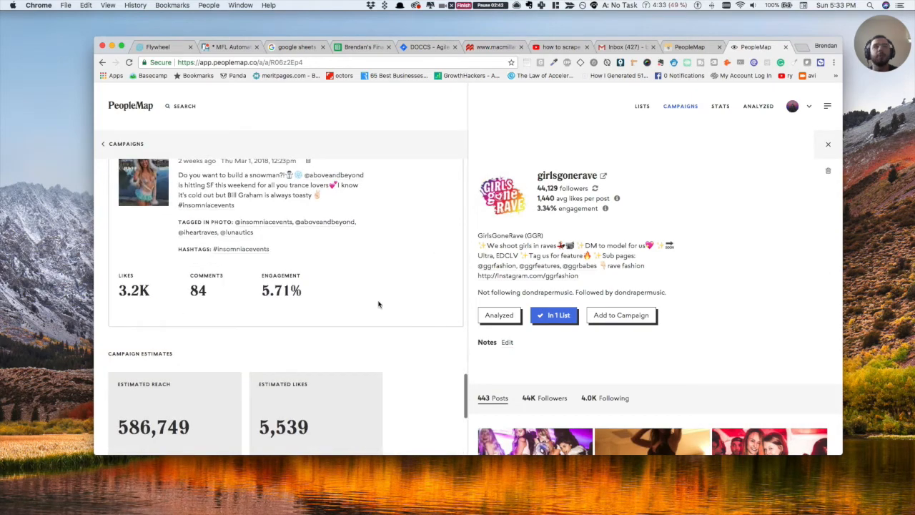
{"action": "scroll", "scroll_direction": "down", "scroll_amount": 3}
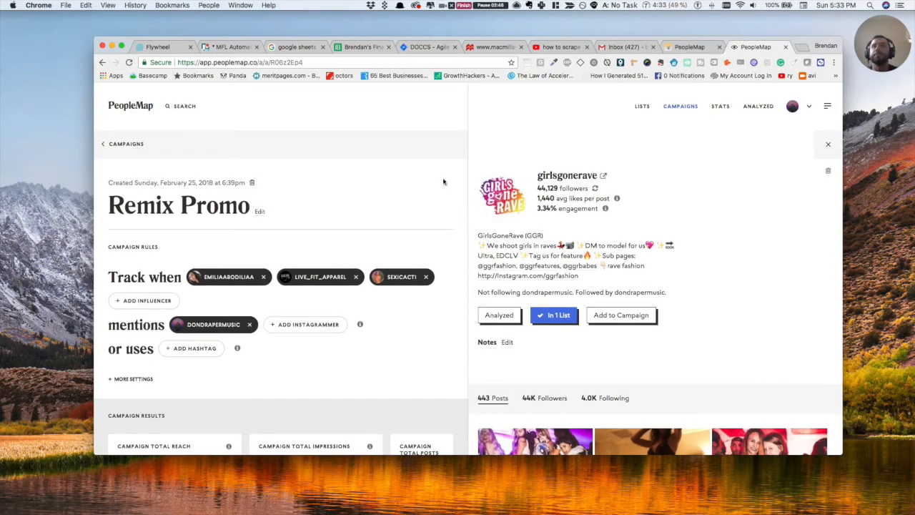
{"action": "mouse_move", "coordinate": [826, 169]}
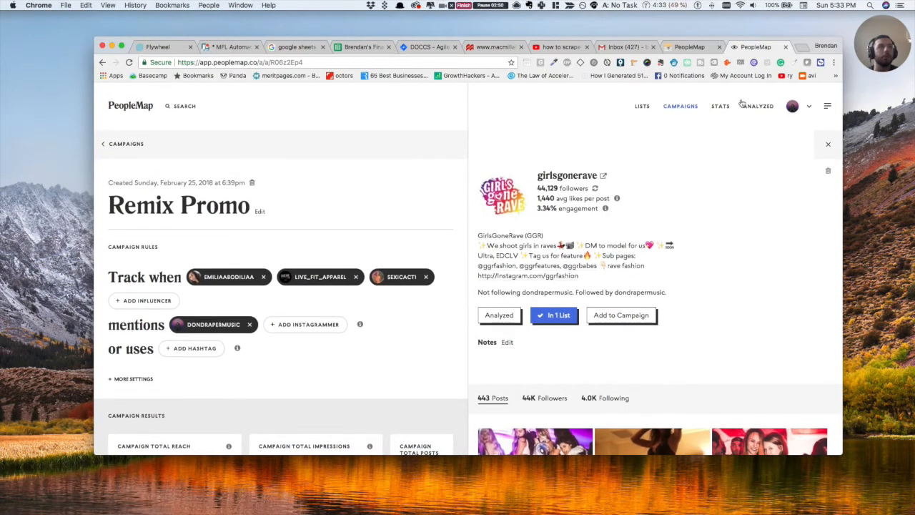
{"action": "left_click", "coordinate": [623, 46]}
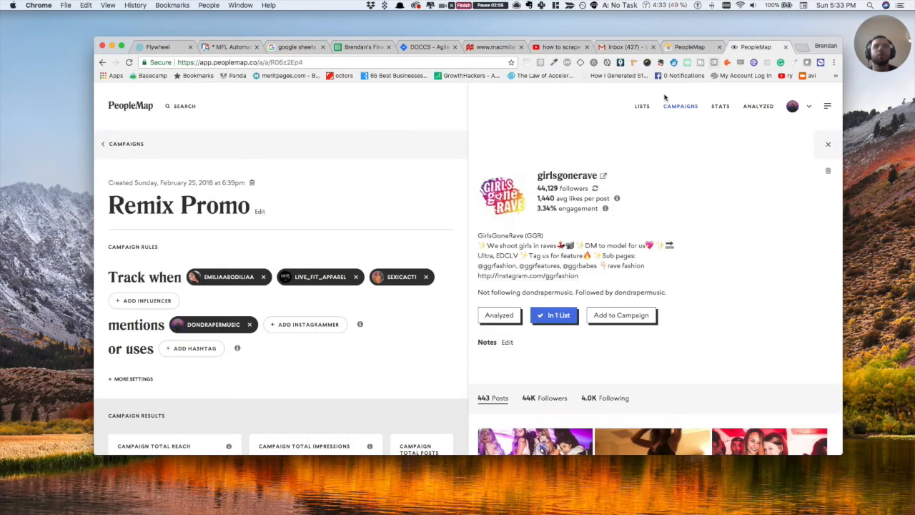
{"action": "mouse_move", "coordinate": [374, 193]}
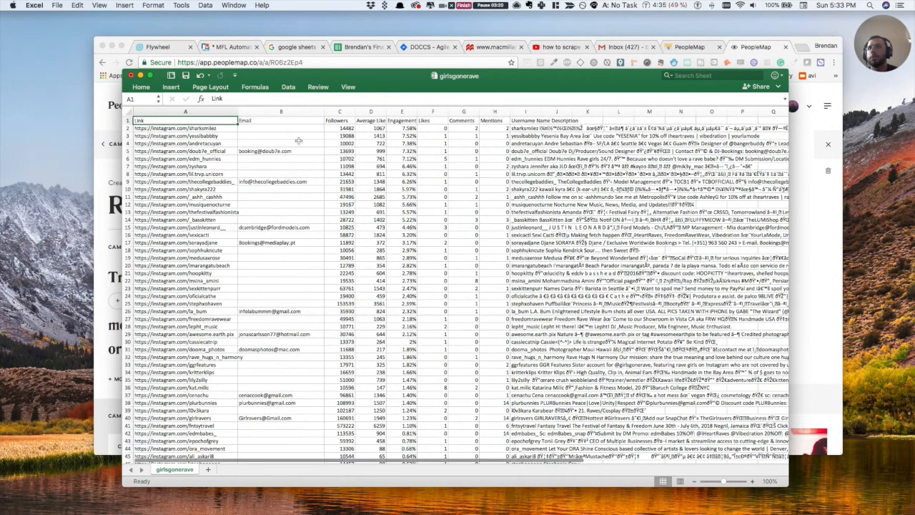
- Inspect influencer email addresses in the girlsgonerave spreadsheet's Email column
{"action": "left_click", "coordinate": [280, 317]}
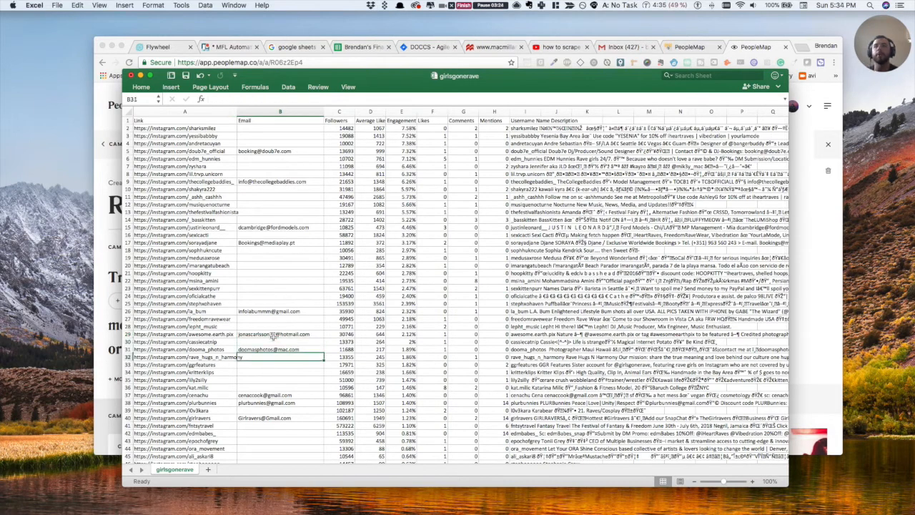
{"action": "left_click", "coordinate": [279, 394]}
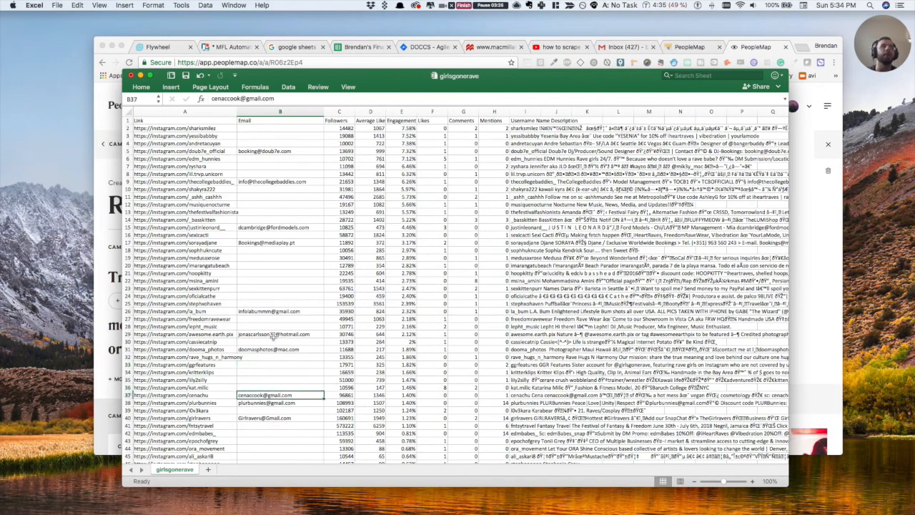